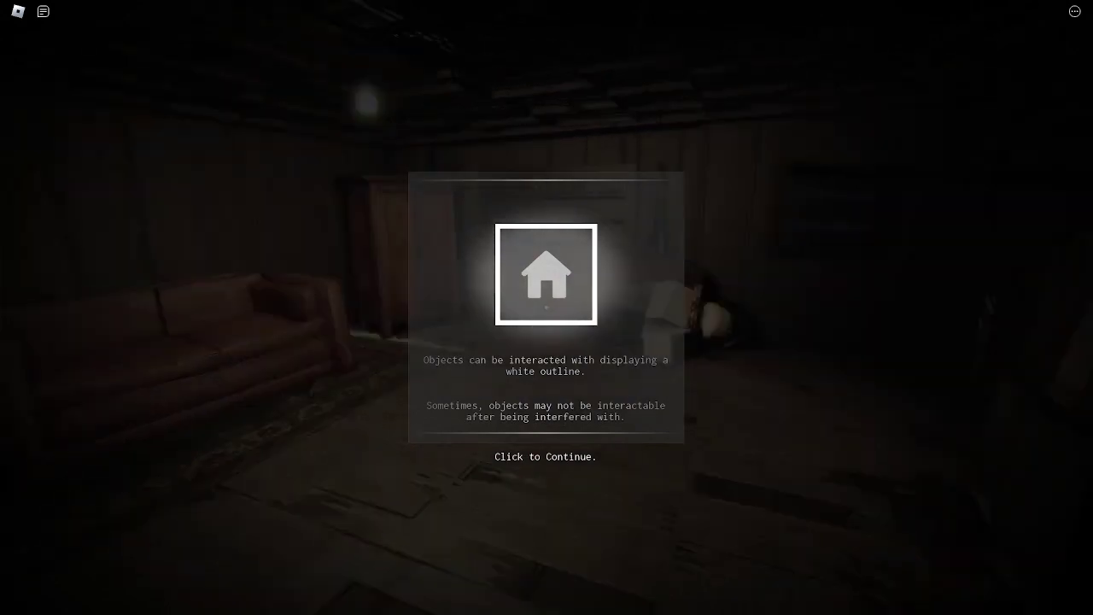
{"action": "left_click", "coordinate": [547, 456]}
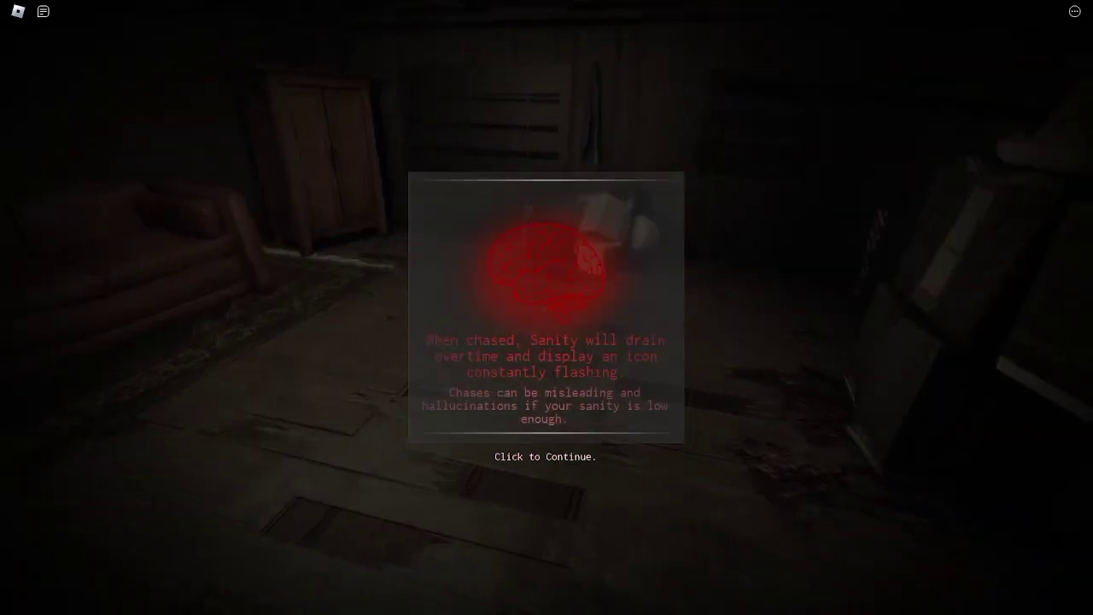
{"action": "left_click", "coordinate": [545, 456]}
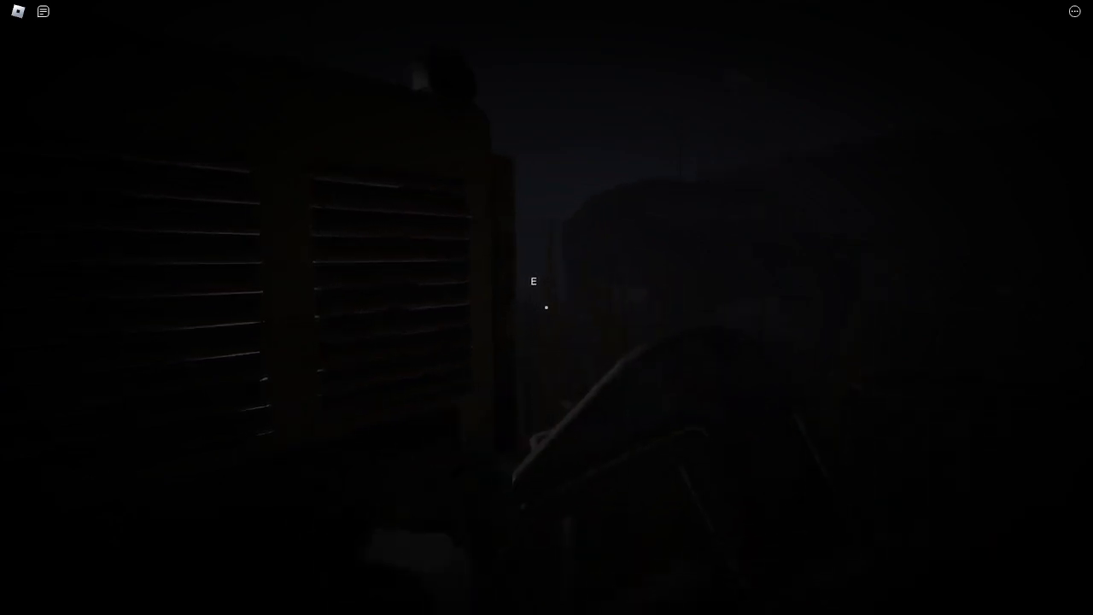
{"action": "key", "text": "e"}
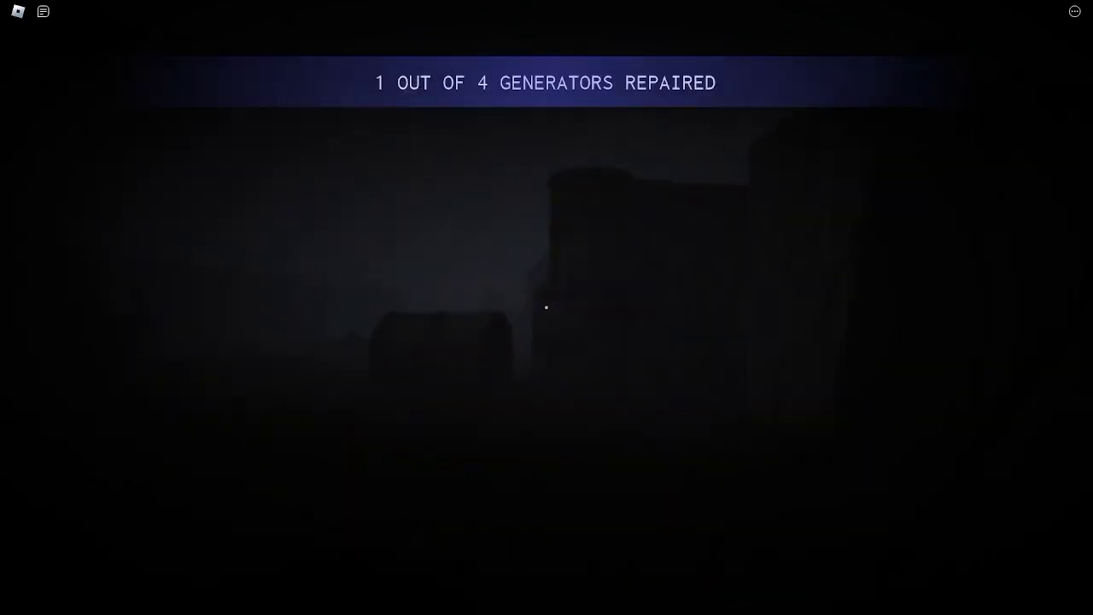